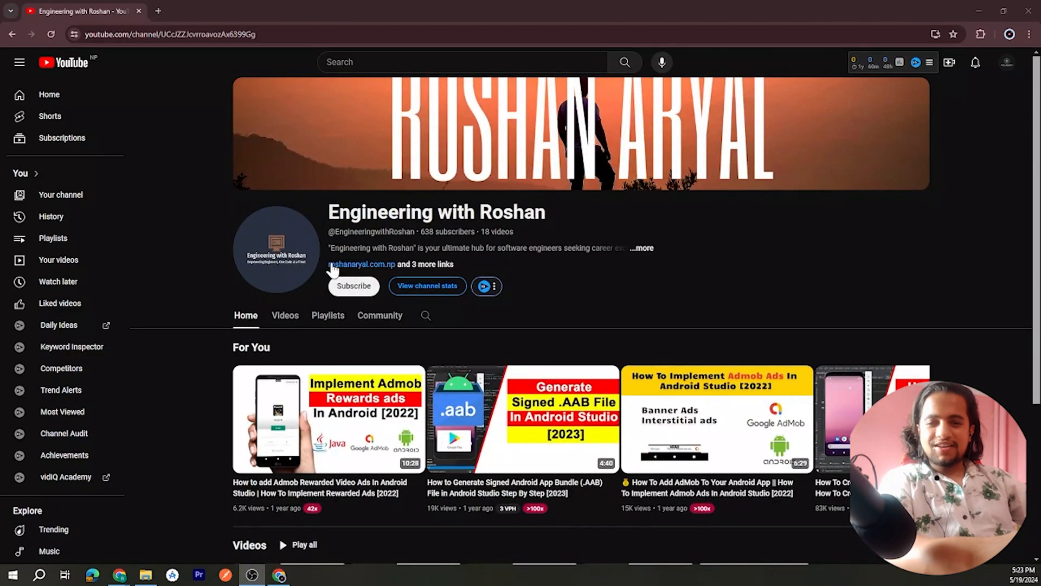
Step: Copy the logo-color image on the Desktop via its context menu, then return to Android Studio
left_click(353, 286)
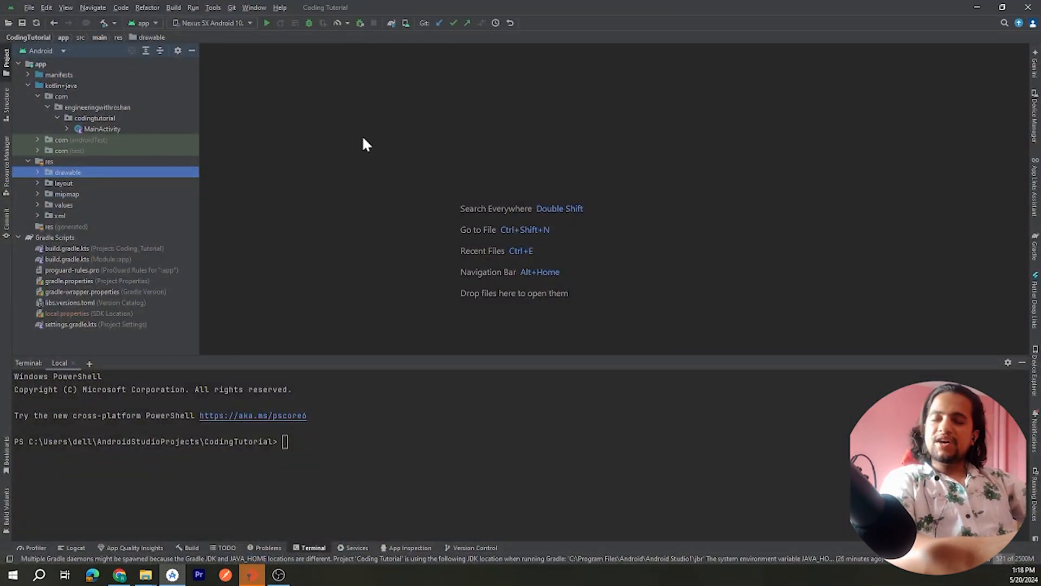
mouse_move(145, 89)
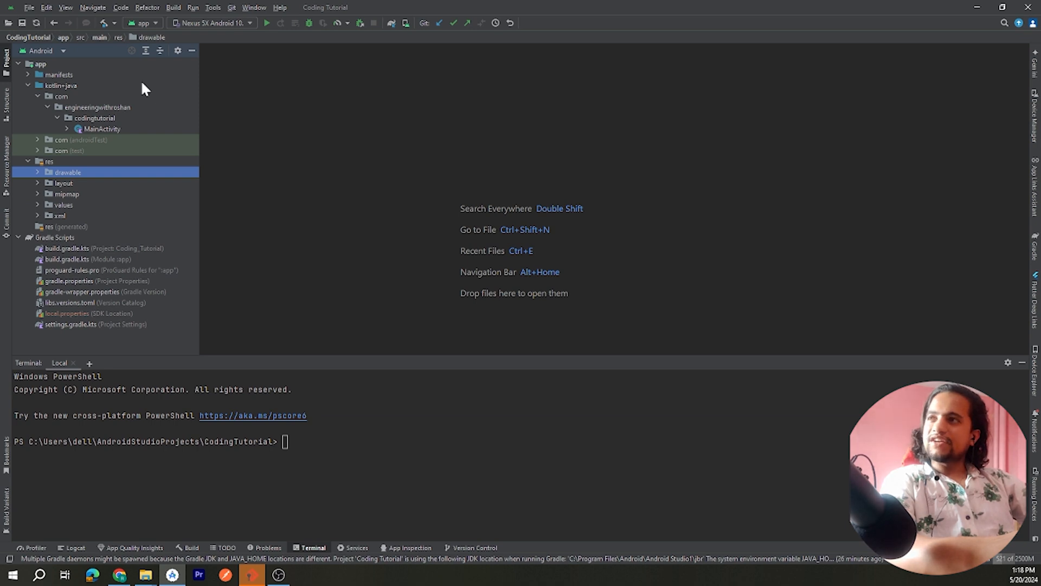
left_click(29, 7)
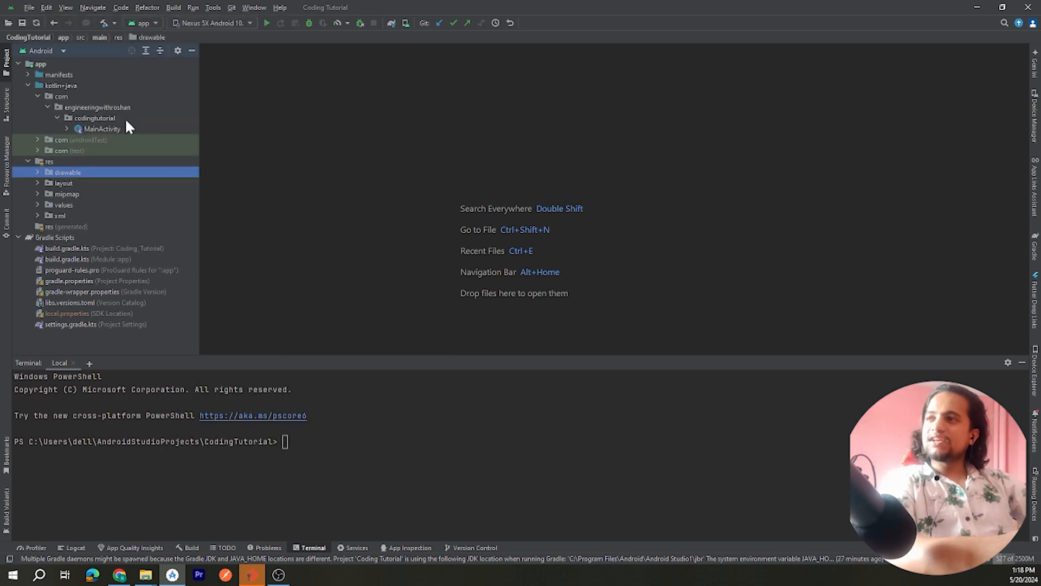
mouse_move(112, 150)
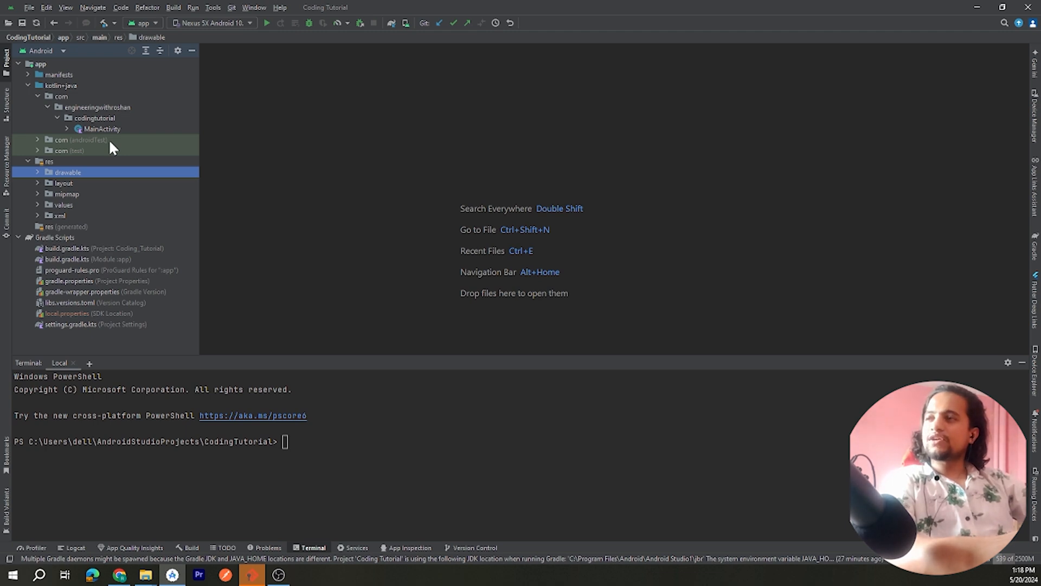
mouse_move(136, 259)
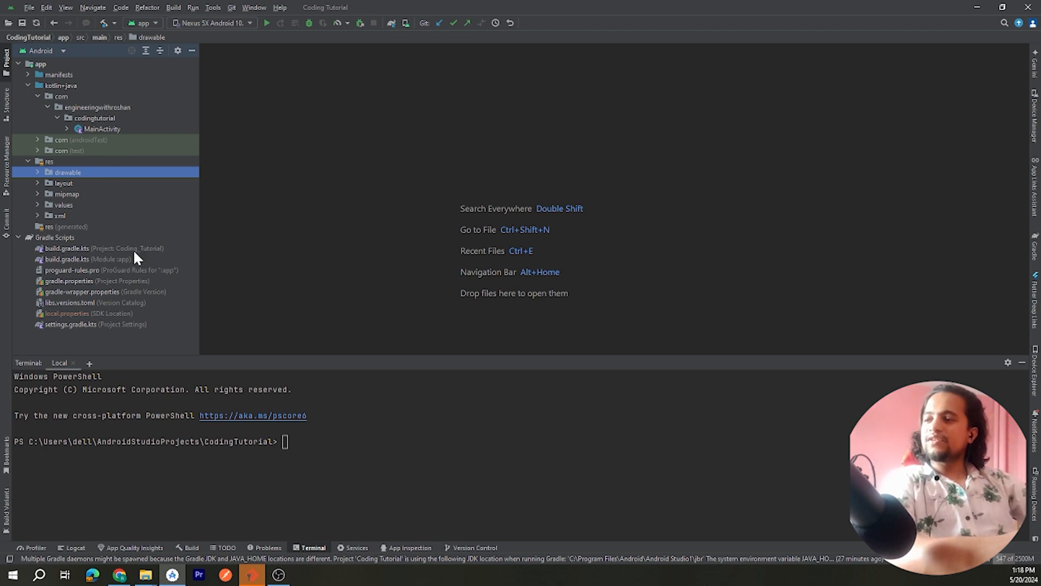
mouse_move(144, 573)
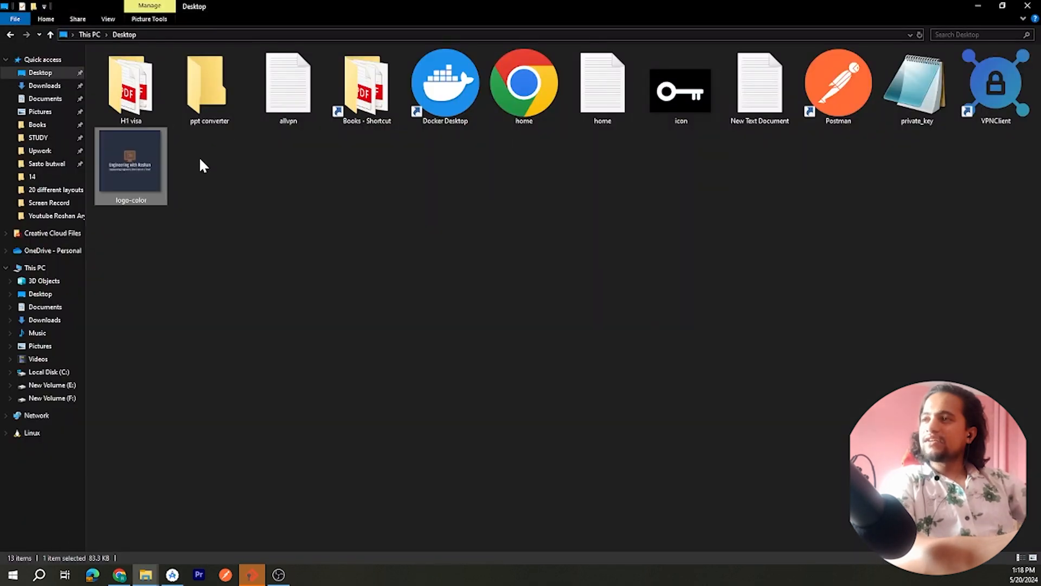
right_click(131, 159)
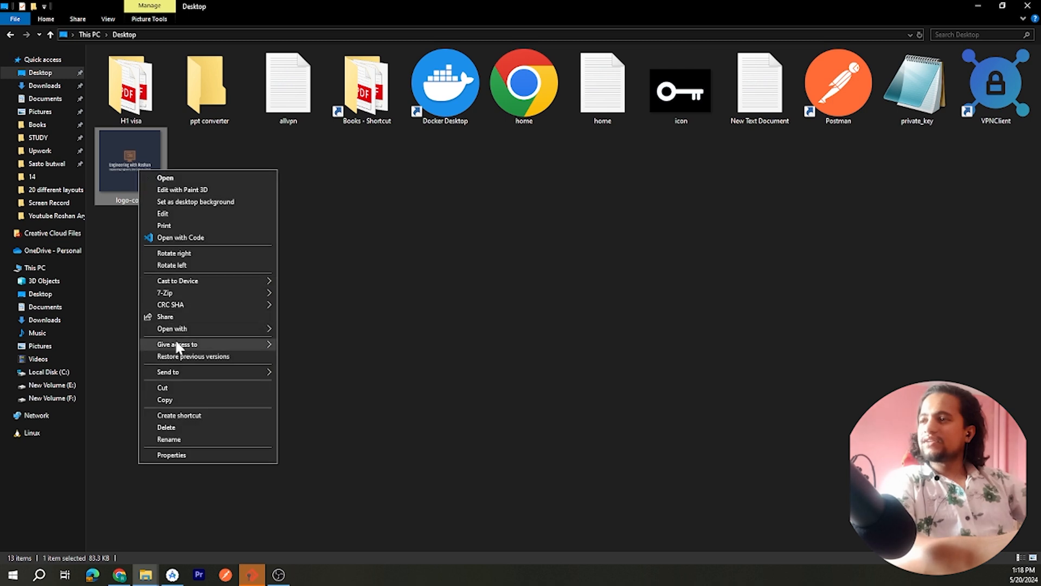
left_click(164, 399)
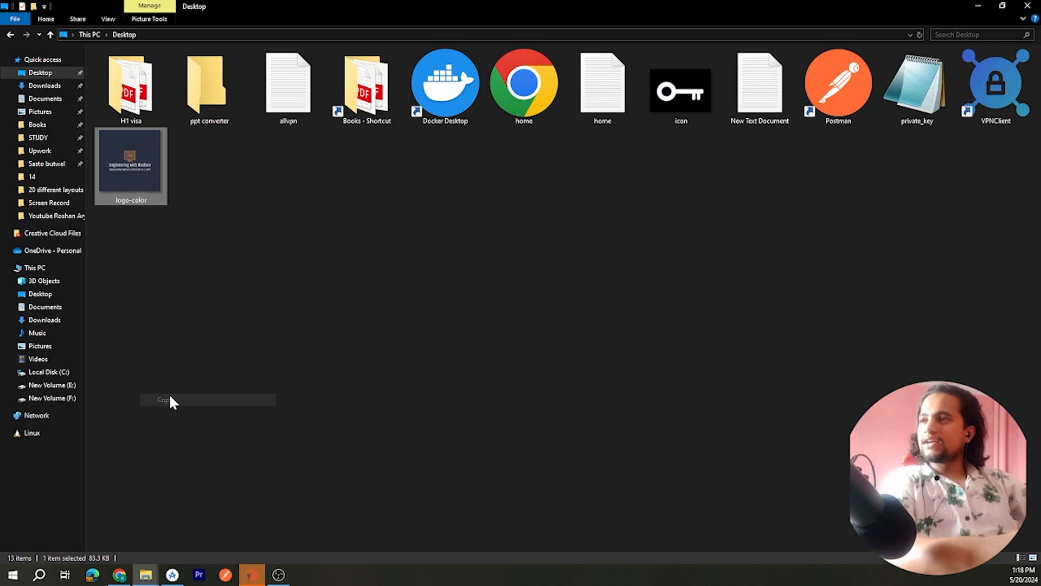
left_click(172, 575)
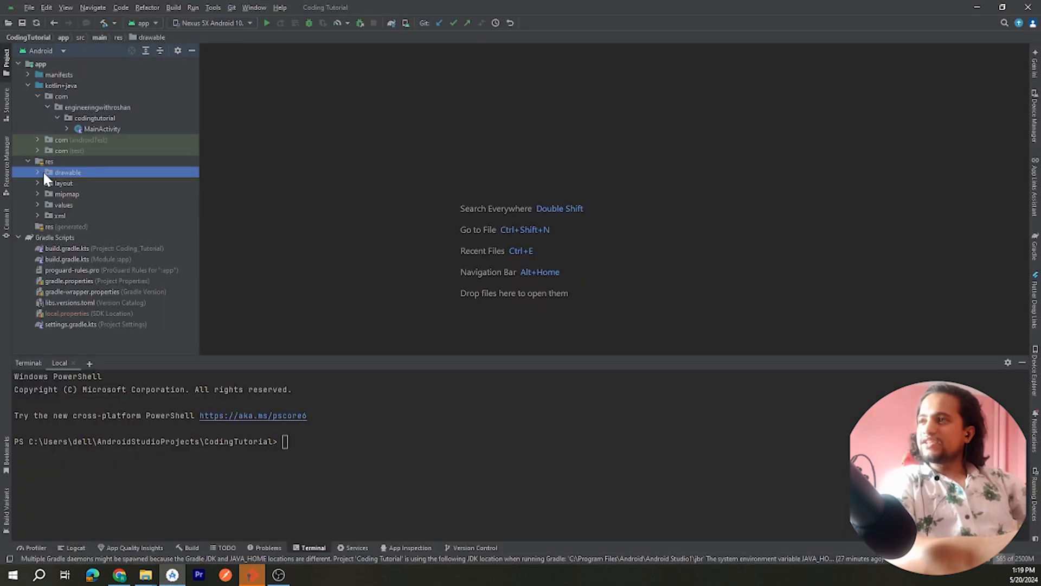
Step: Paste into res, choosing the plain drawable folder over drawable-v24 as destination
right_click(67, 172)
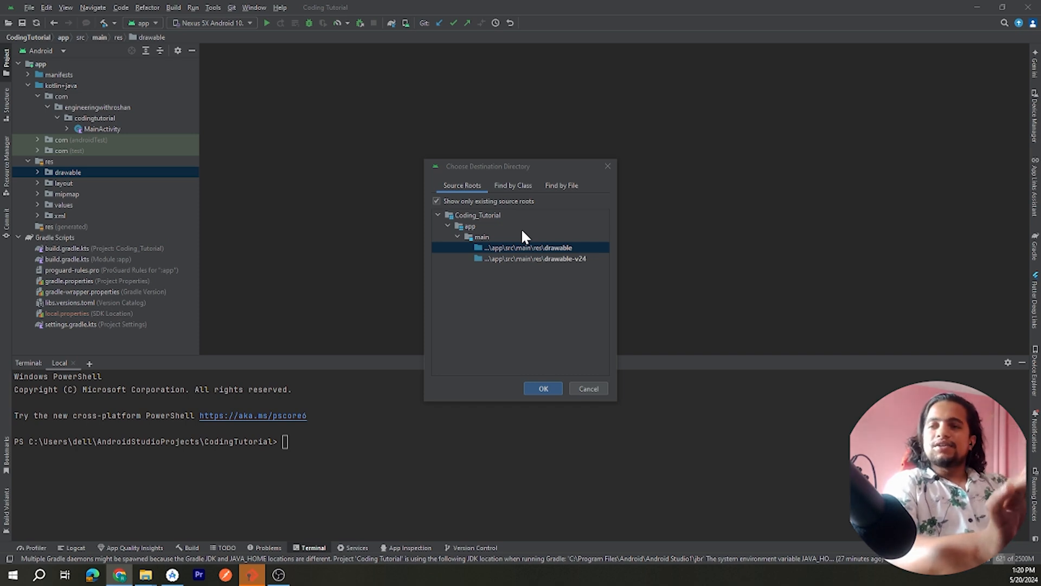
left_click(533, 259)
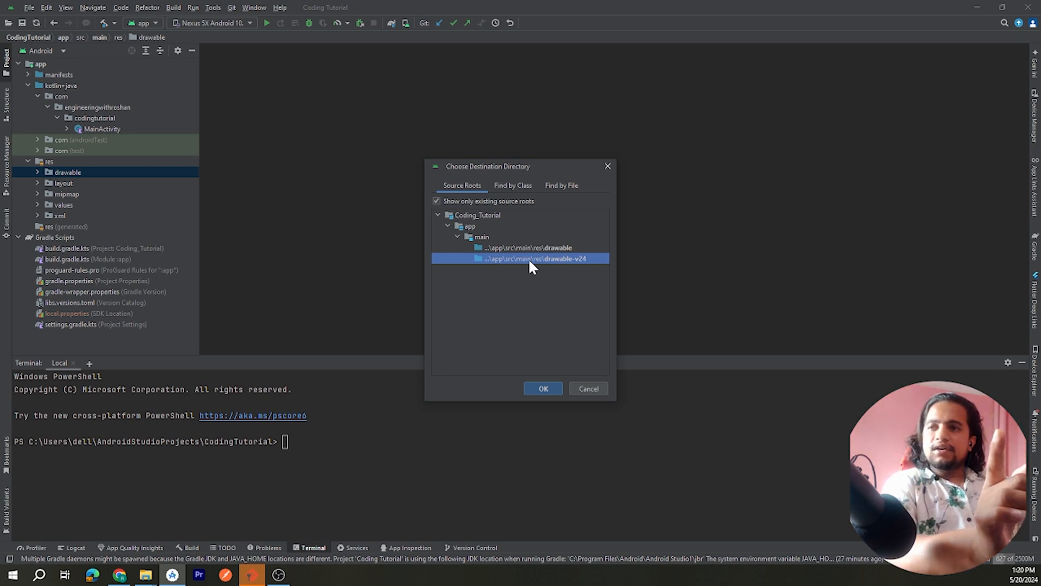
mouse_move(543, 260)
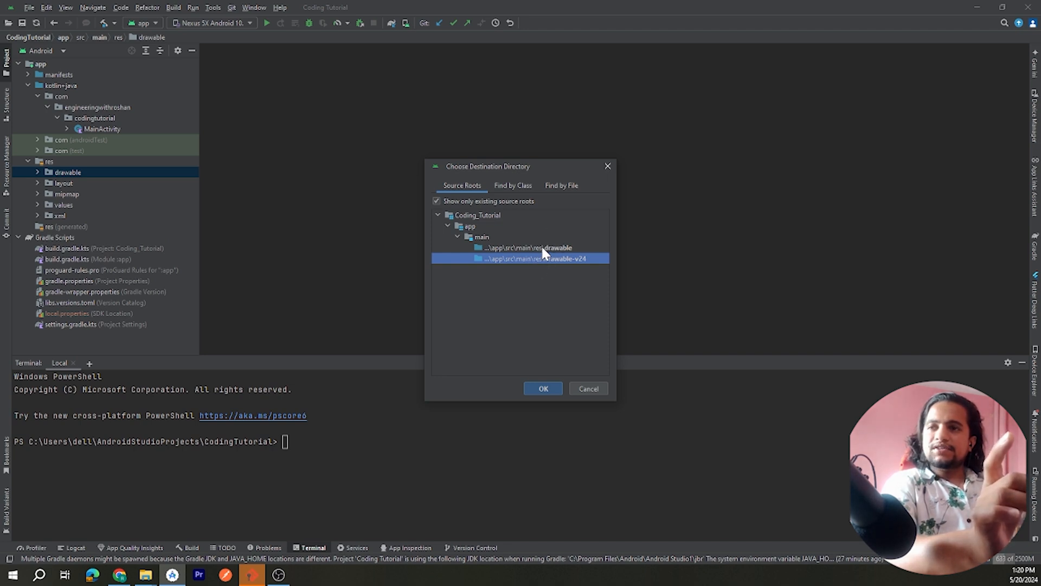
left_click(528, 247)
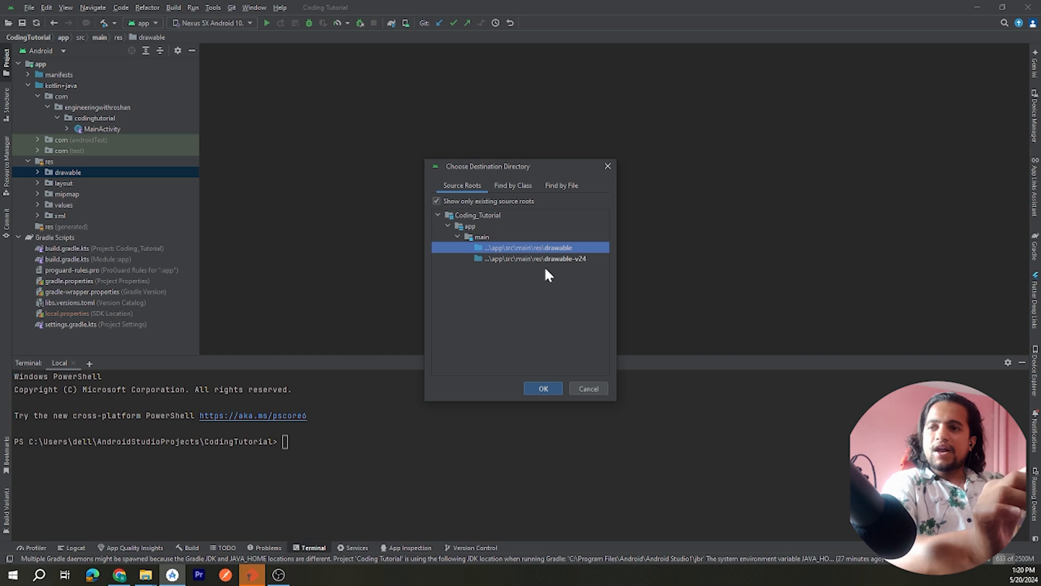
left_click(543, 389)
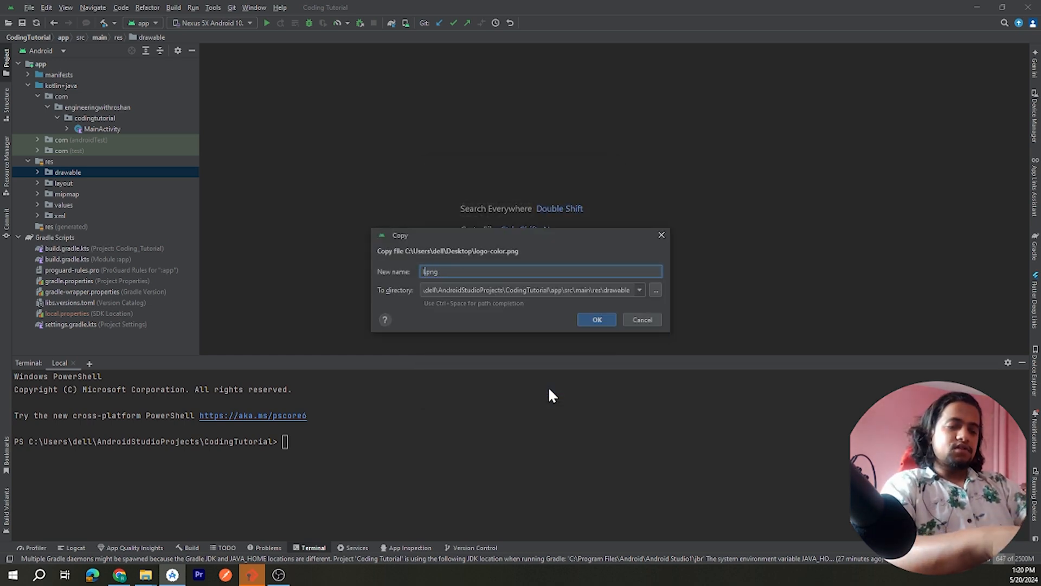
Step: Name the pasted image logo.png and decline adding it to Git
type("logo")
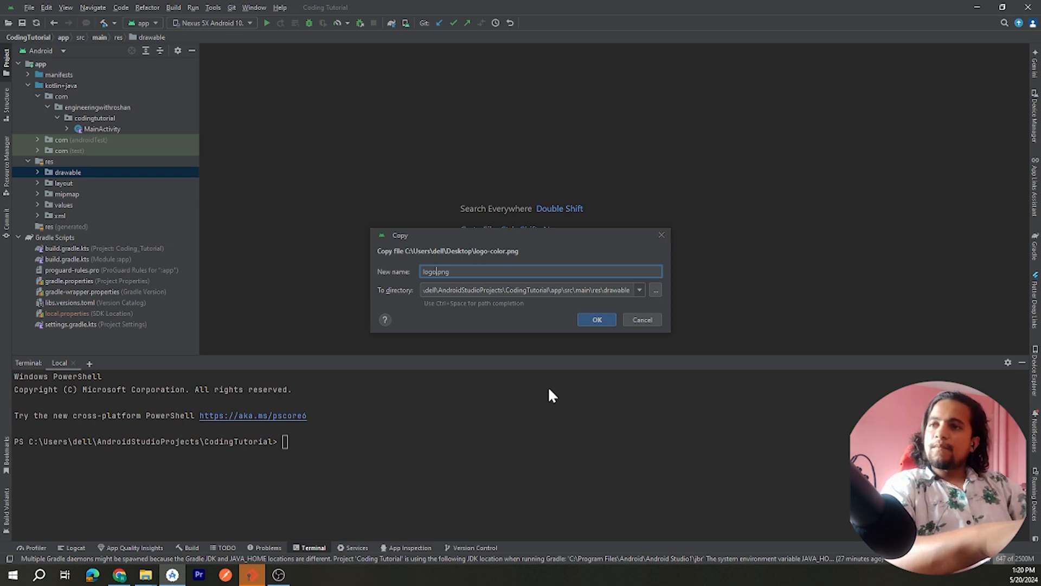
left_click(595, 319)
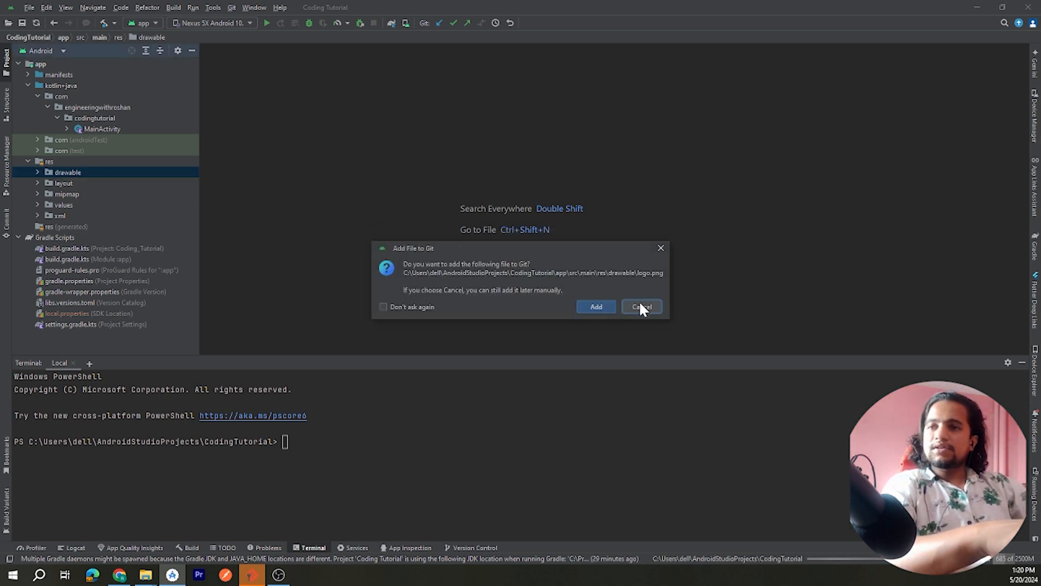
left_click(640, 306)
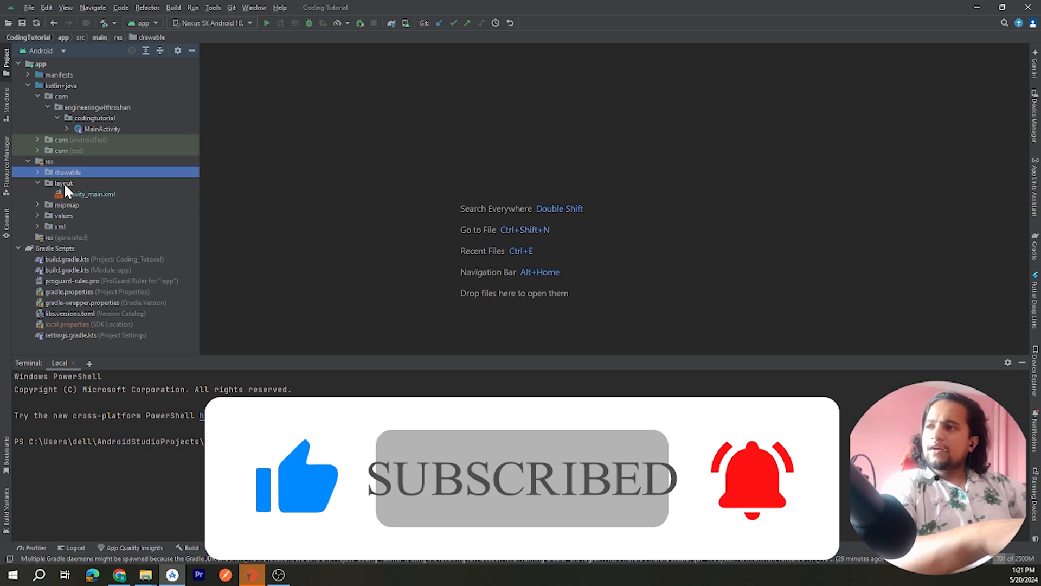
Step: In activity_main.xml, start an ImageView with layout_width 300dp and layout_height 200dp
double_click(88, 193)
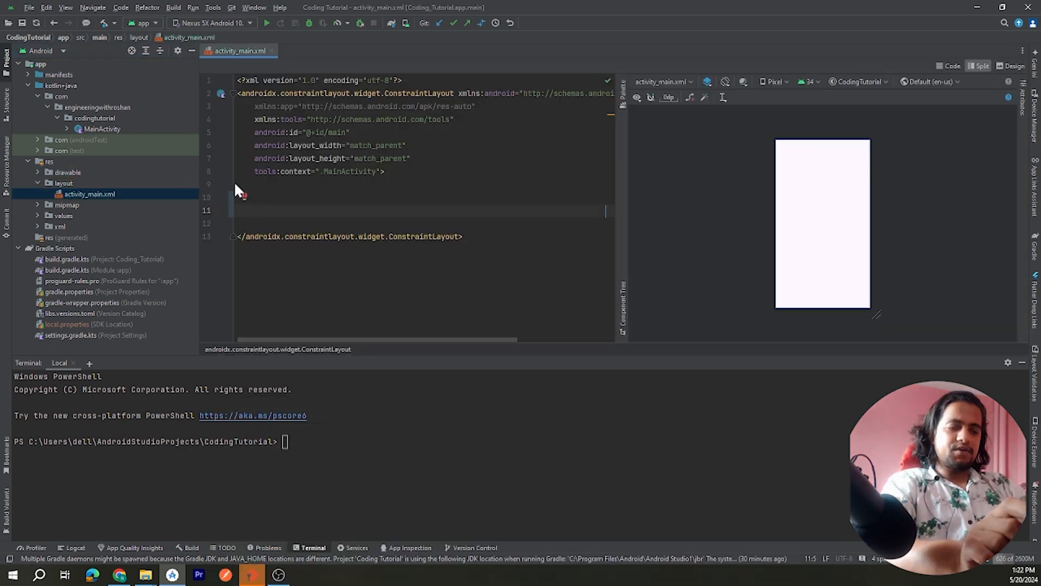
type("<imageView")
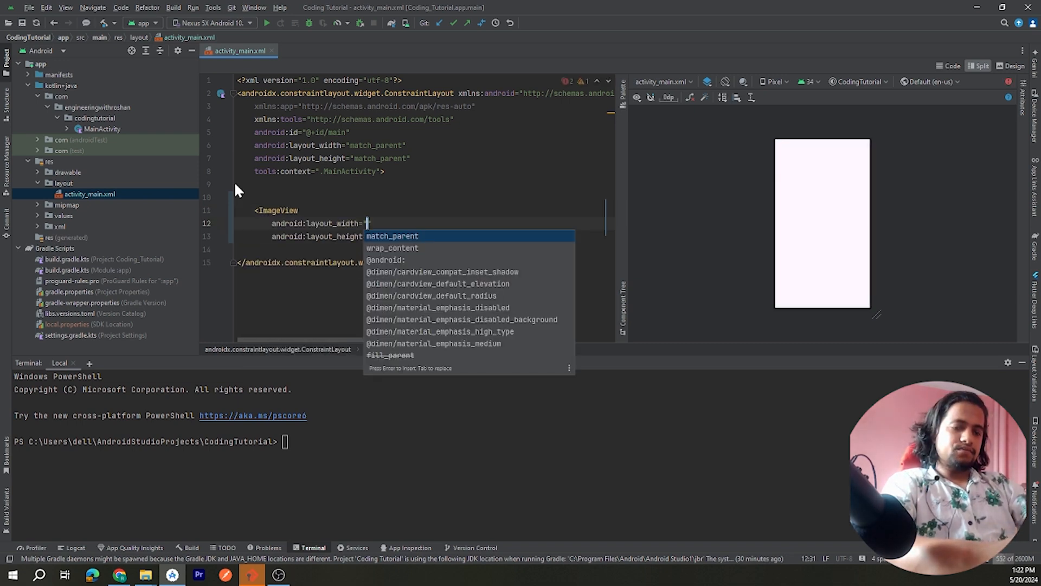
type("300")
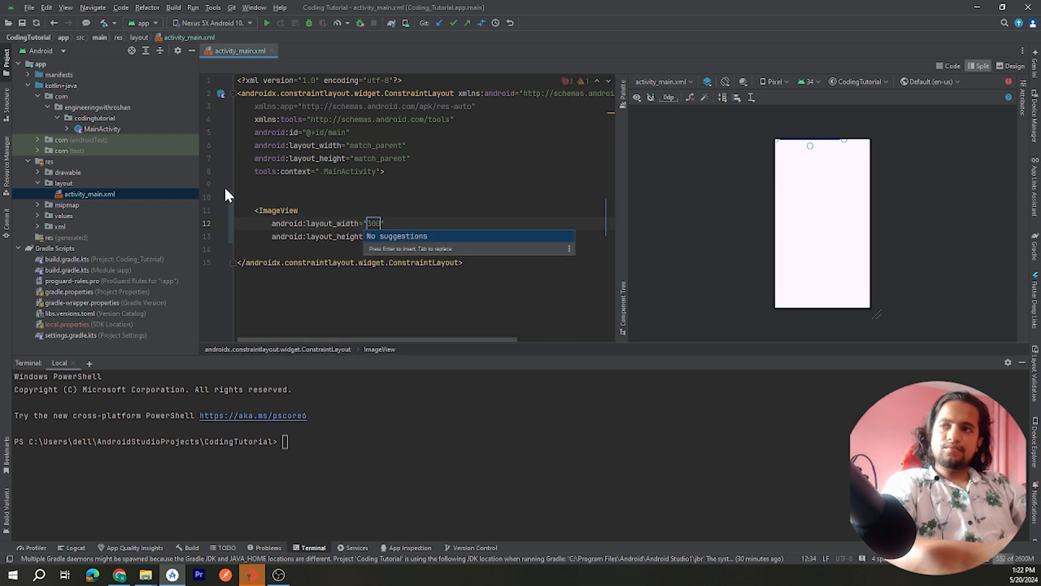
type("dp")
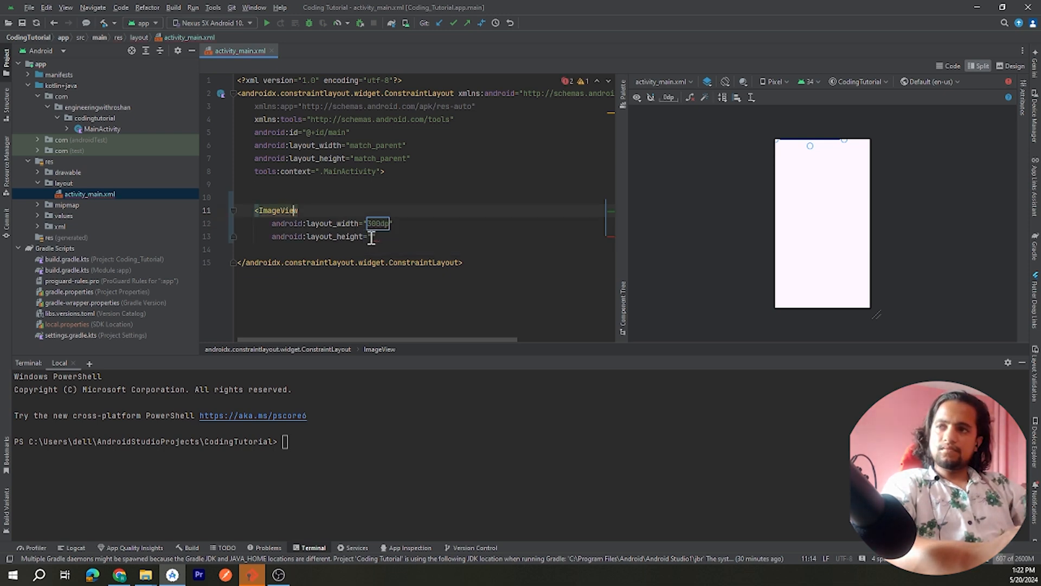
type("200dp\"")
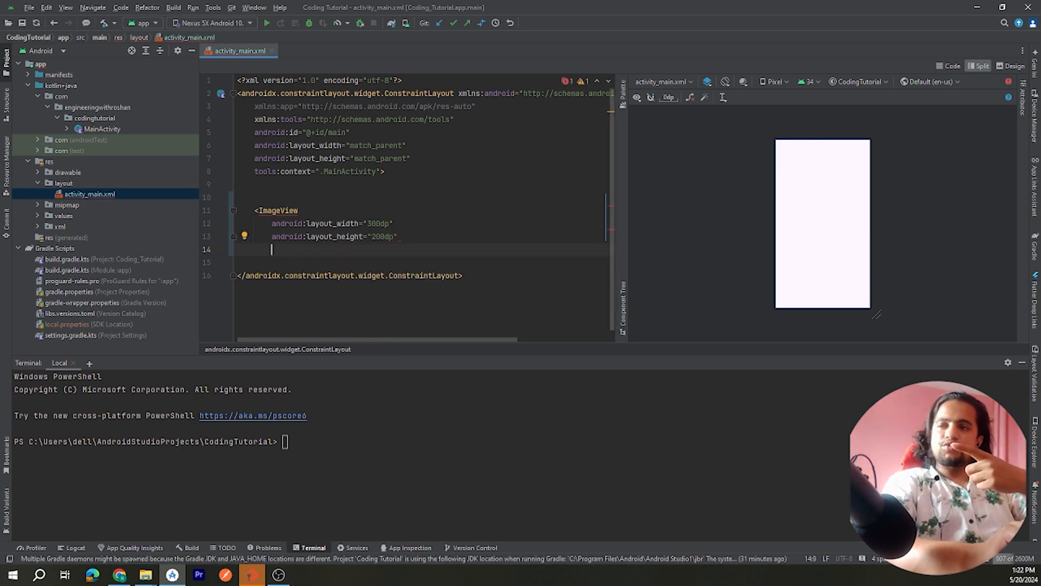
type("src=\"")
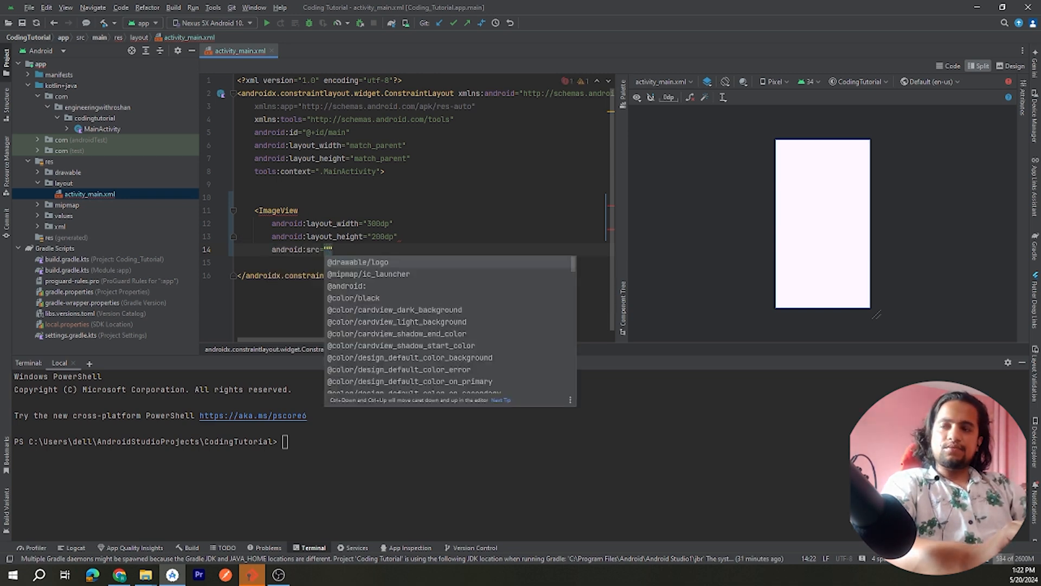
left_click(357, 261)
type("/>")
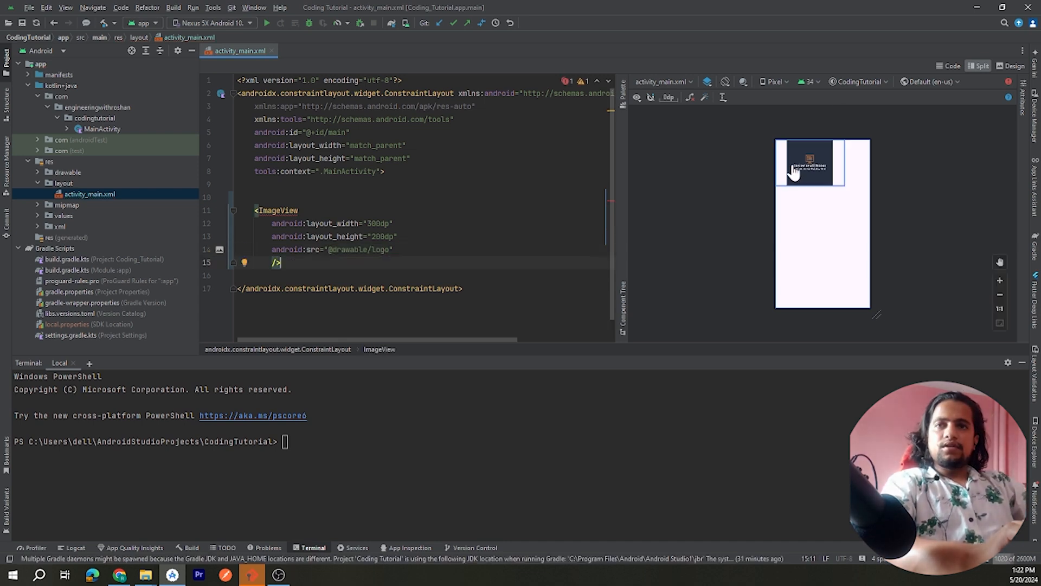
left_click(809, 162)
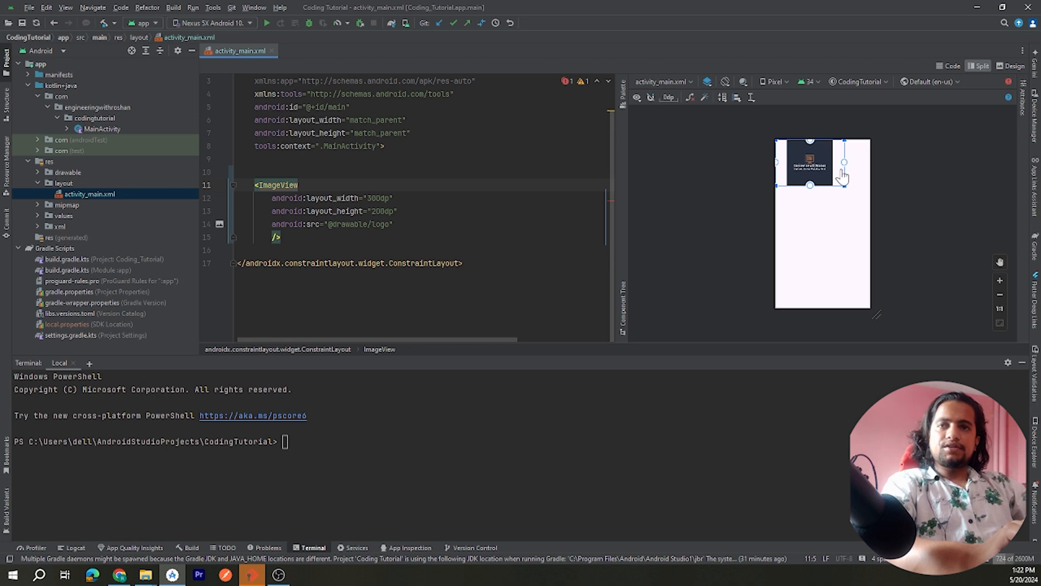